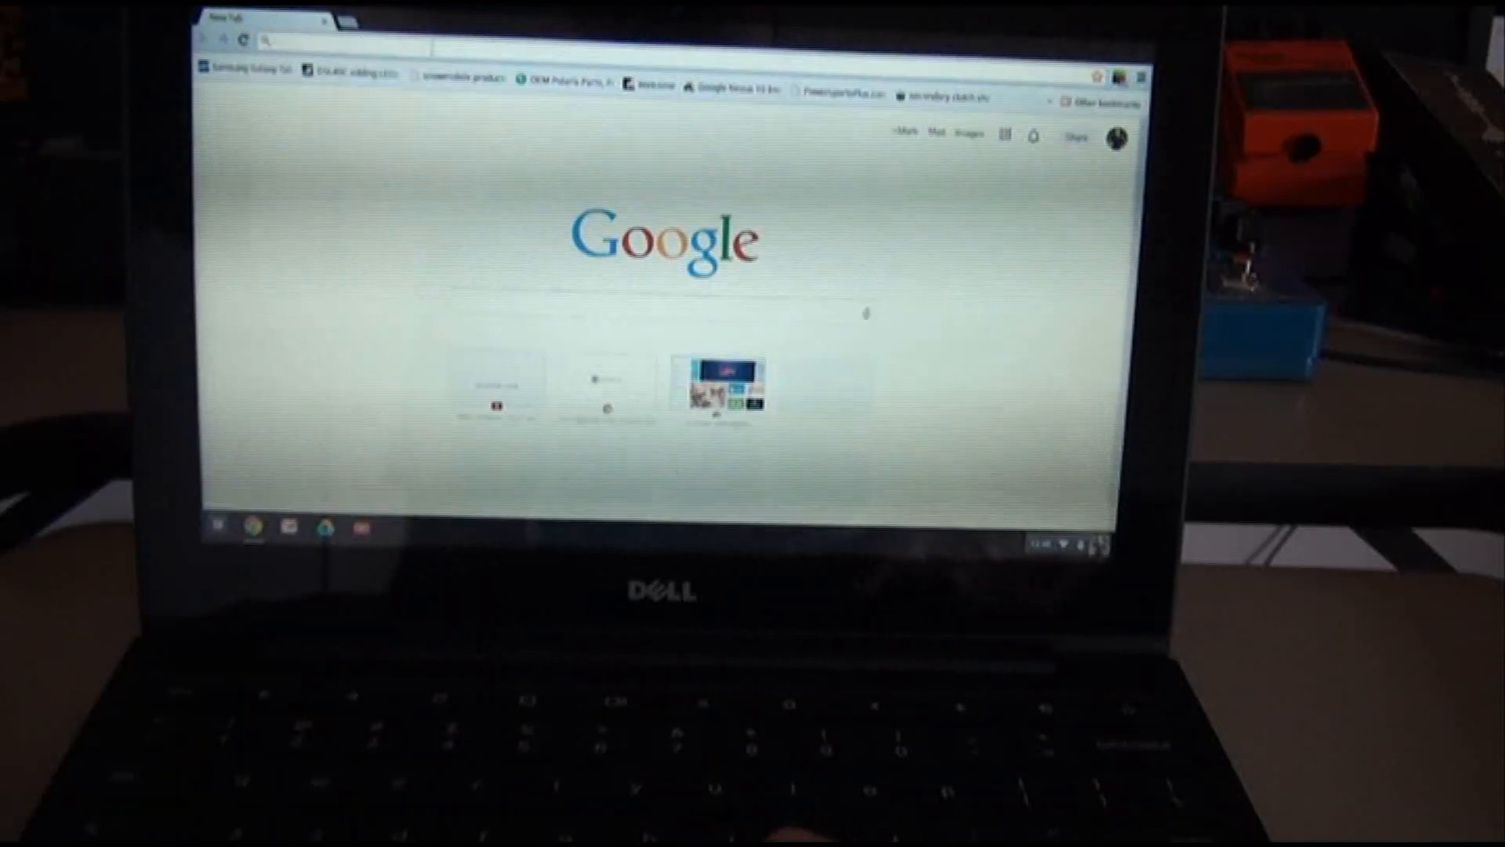
Navigate to youtube.com/user/nogripes to load the DIY videos channel page.
type("youtube.com/user/nogripes")
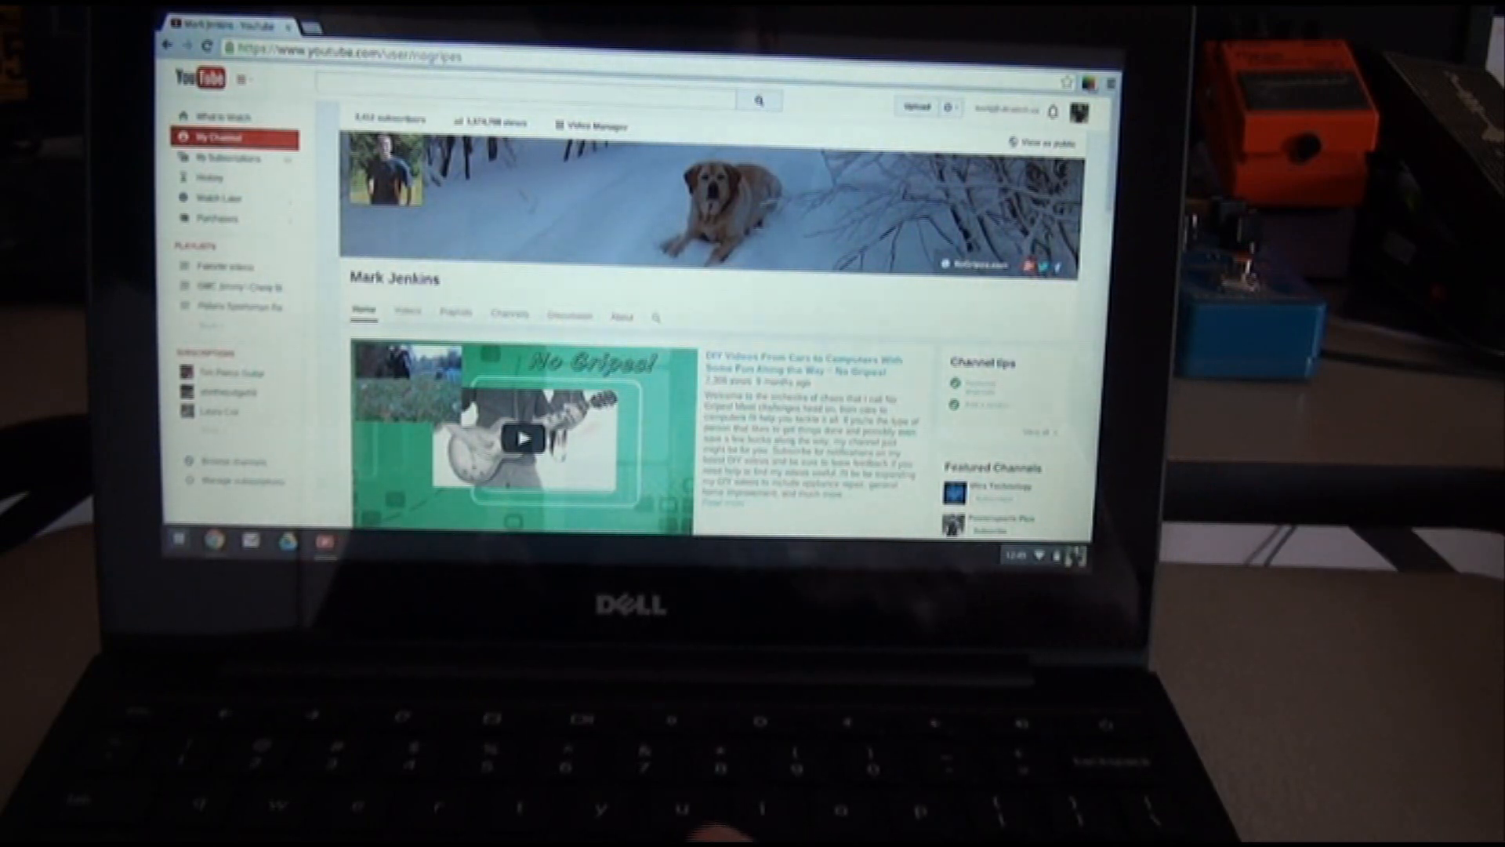
Scroll the channel page down toward the featured Seymour Duncan Slash APH-2 demo video.
scroll("down", 3)
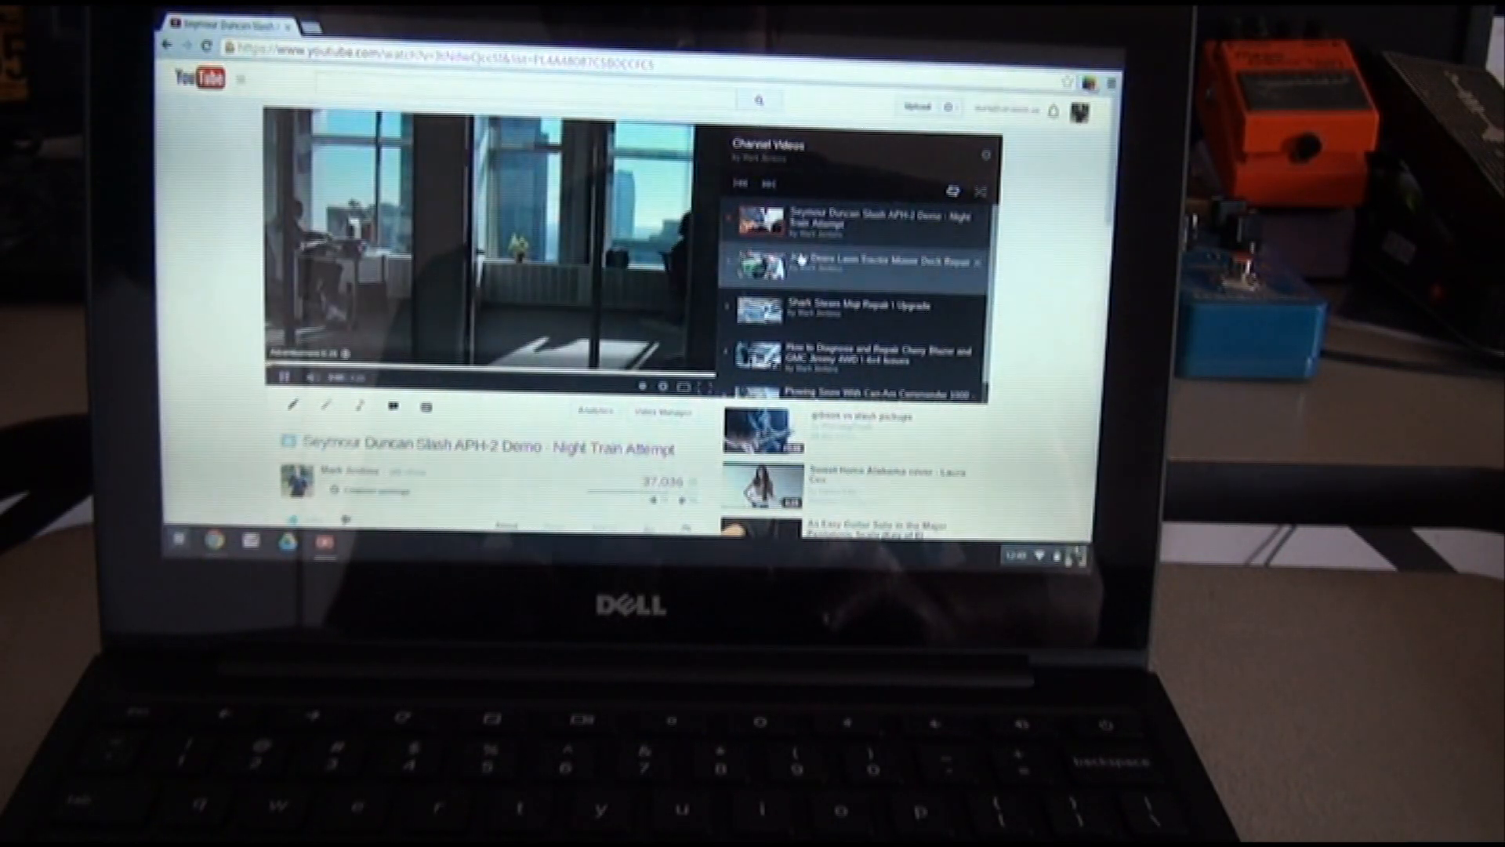
Play the John Deere mower deck repair video, skip its ad, then close Chrome to the desktop.
left_click(854, 261)
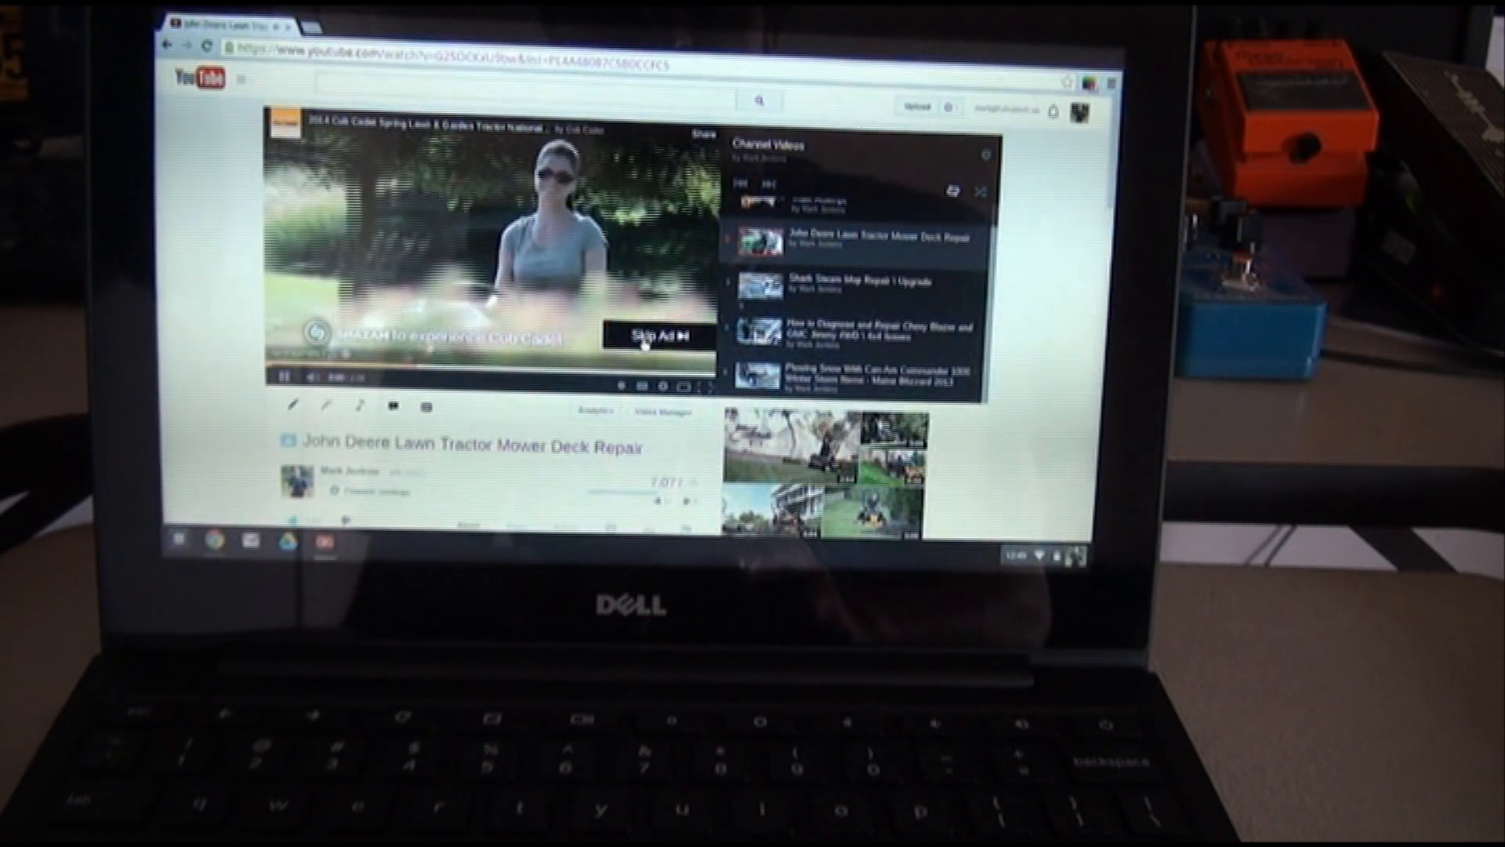
left_click(655, 335)
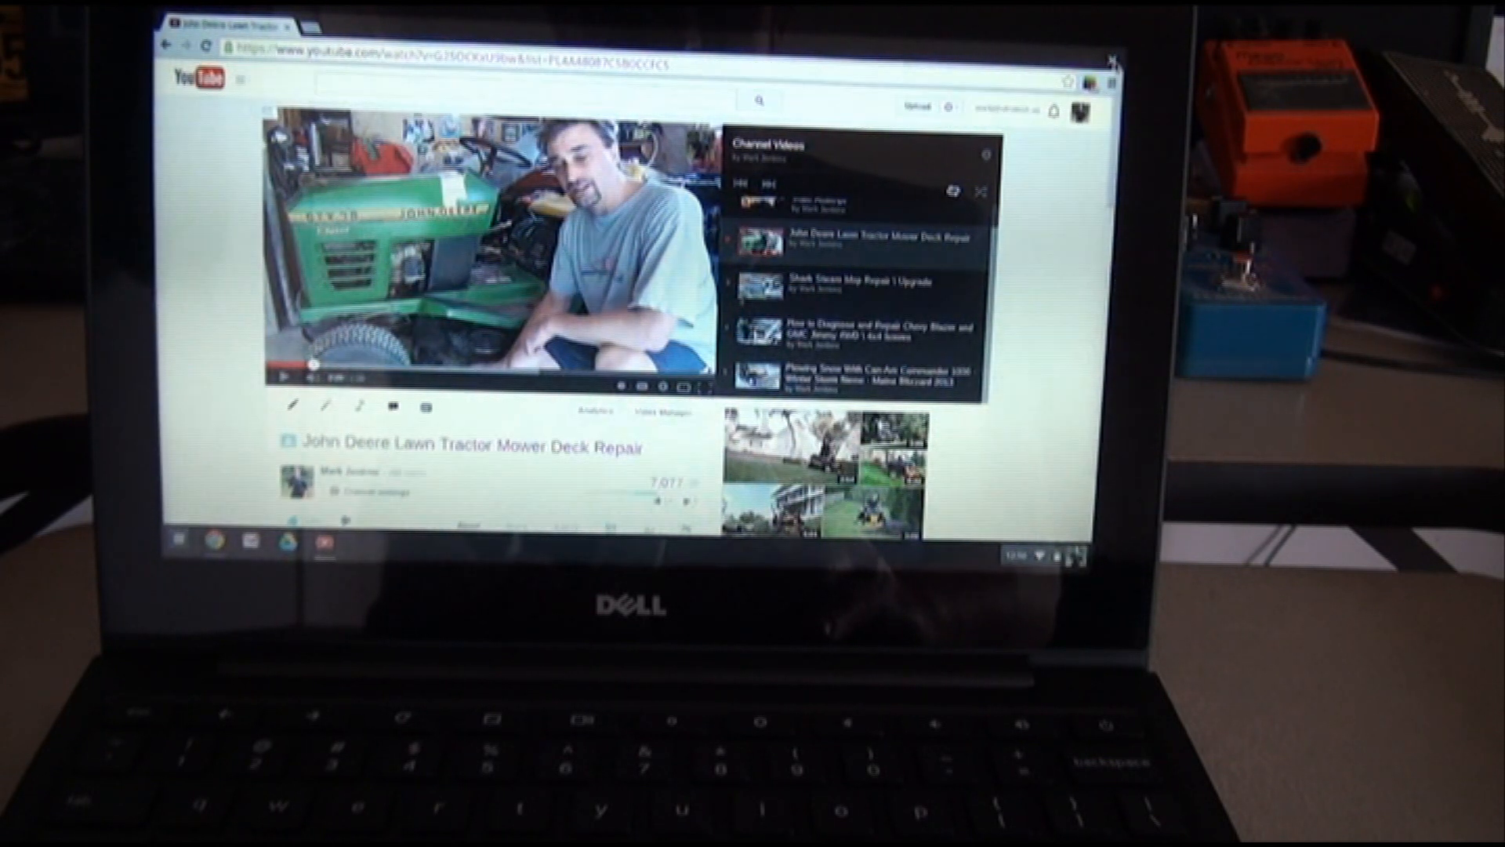
left_click(1109, 60)
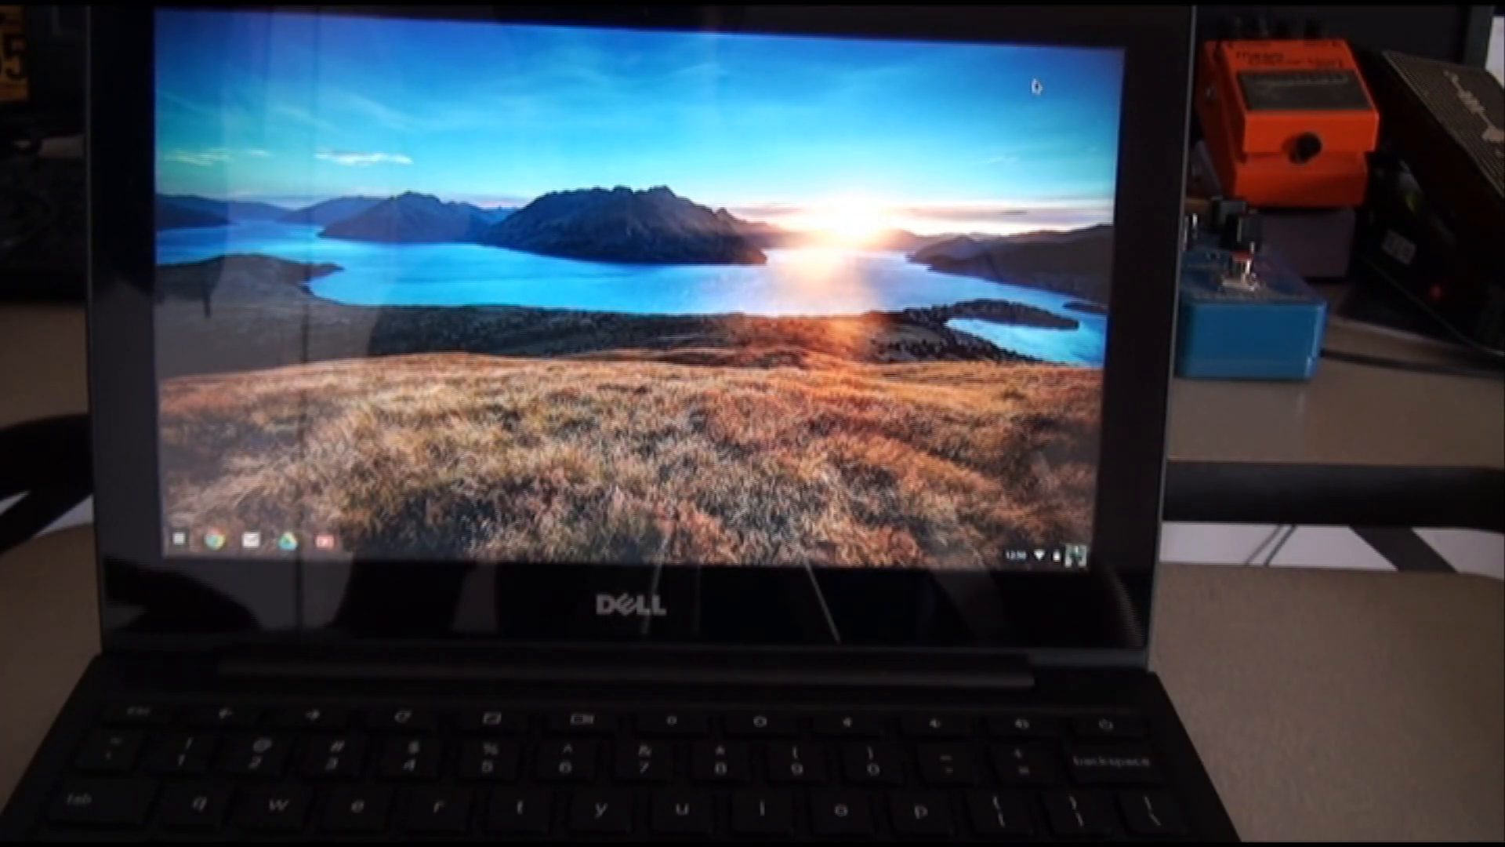